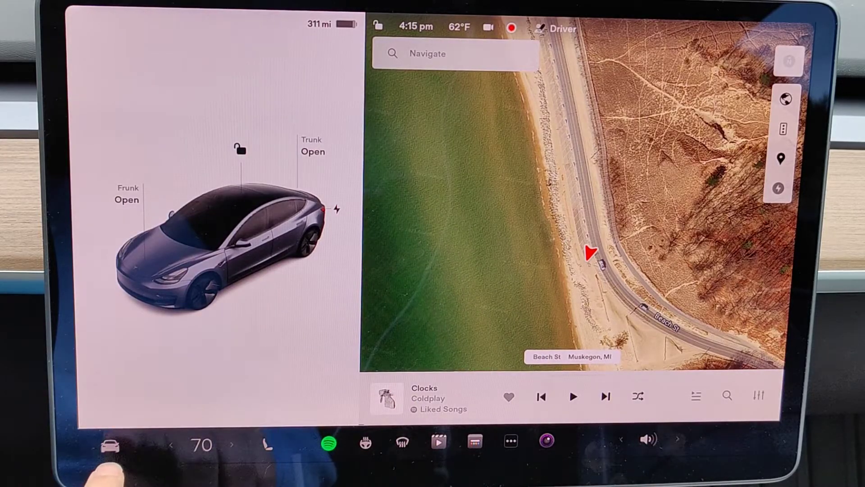
Step: Bring up the vehicle Controls panel from the map view
{"action": "left_click", "coordinate": [110, 444]}
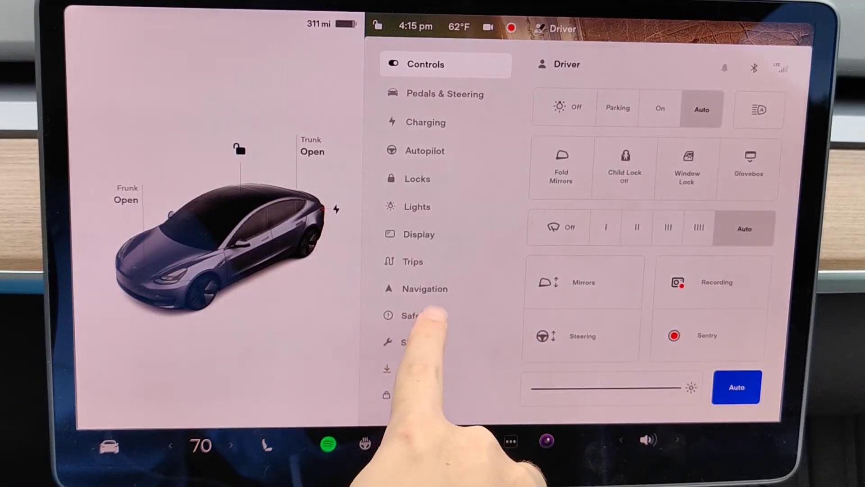
Step: In Safety settings, enable Sentry Mode with Exclude Home and Exclude Favorites
{"action": "left_click", "coordinate": [425, 316]}
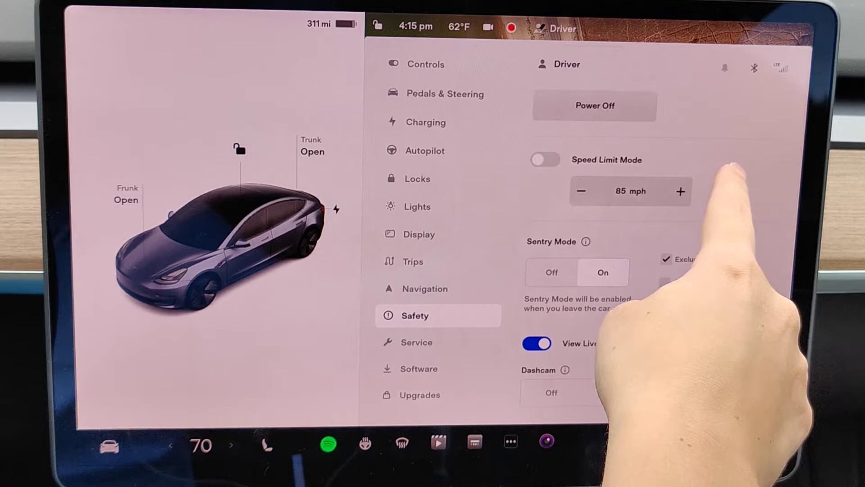
{"action": "scroll", "scroll_direction": "down", "scroll_amount": 3}
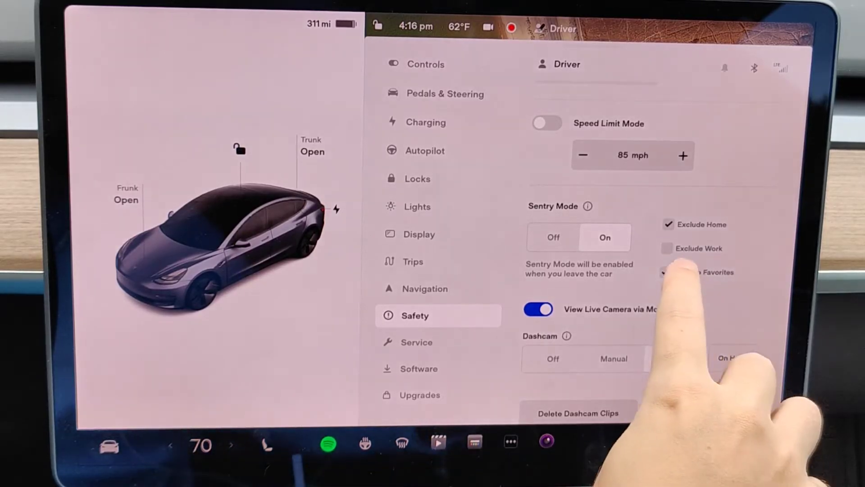
{"action": "left_click", "coordinate": [667, 272]}
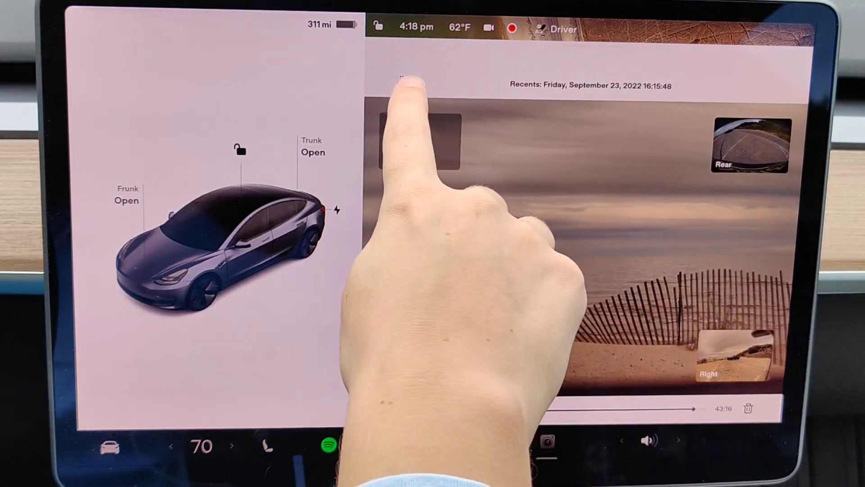
Step: Close the Dashcam clip viewer and return to the map
{"action": "left_click", "coordinate": [403, 80]}
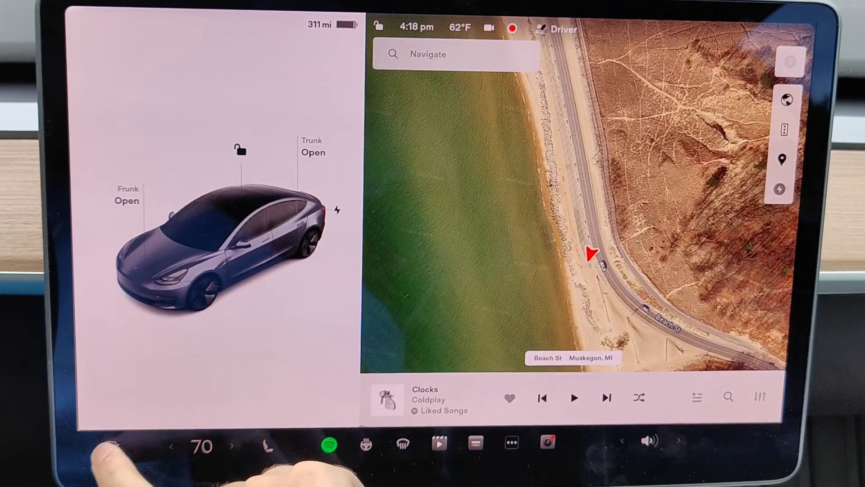
Step: Reopen the vehicle Controls panel showing Recording and Sentry shortcuts
{"action": "left_click", "coordinate": [109, 446]}
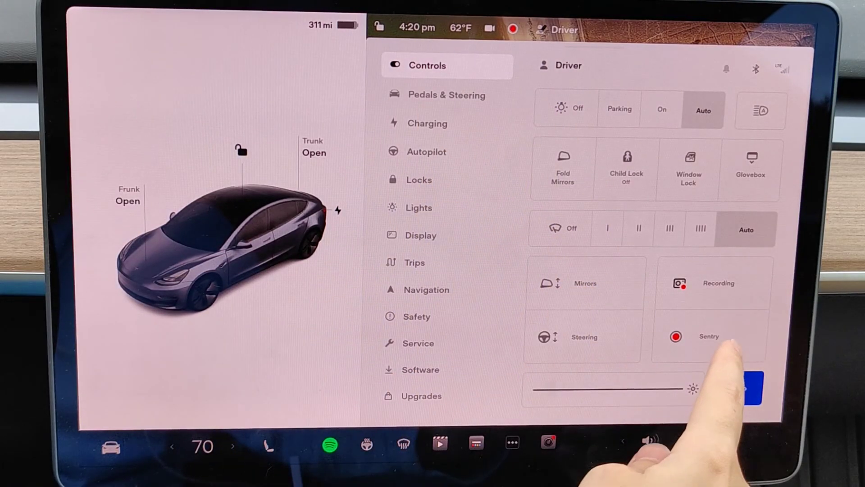
{"action": "left_click", "coordinate": [675, 336]}
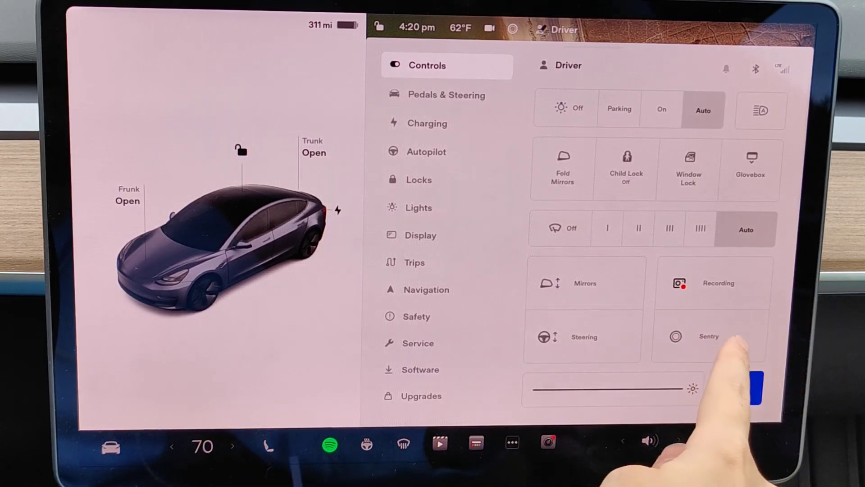
{"action": "left_click", "coordinate": [675, 337]}
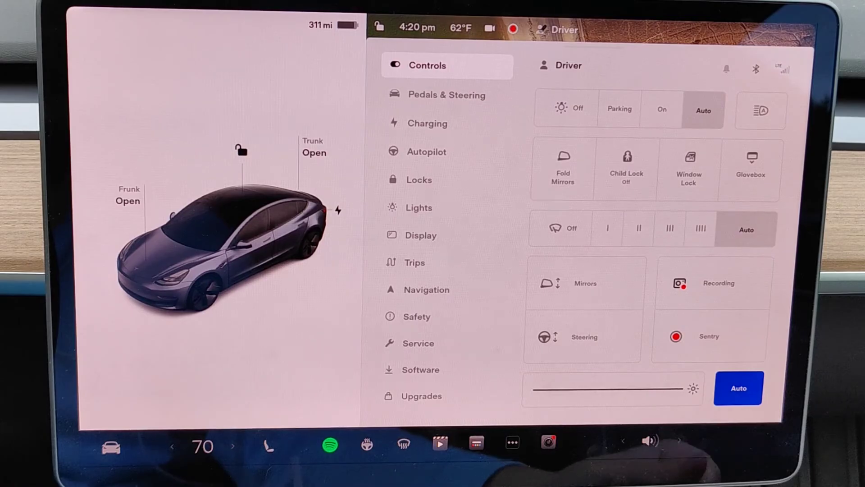